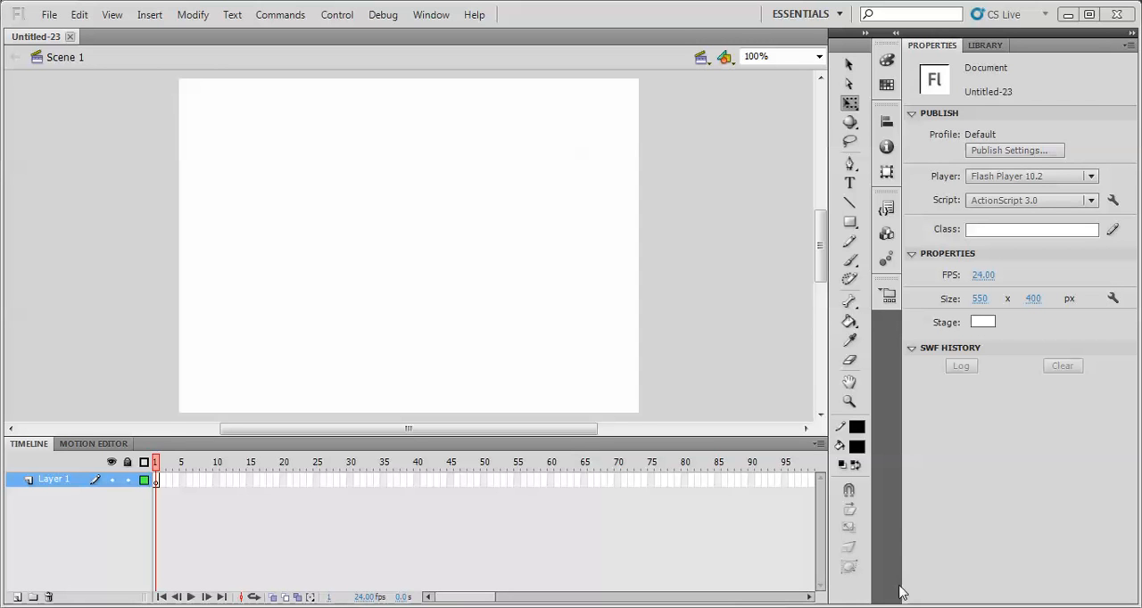
{"action": "mouse_move", "coordinate": [874, 194]}
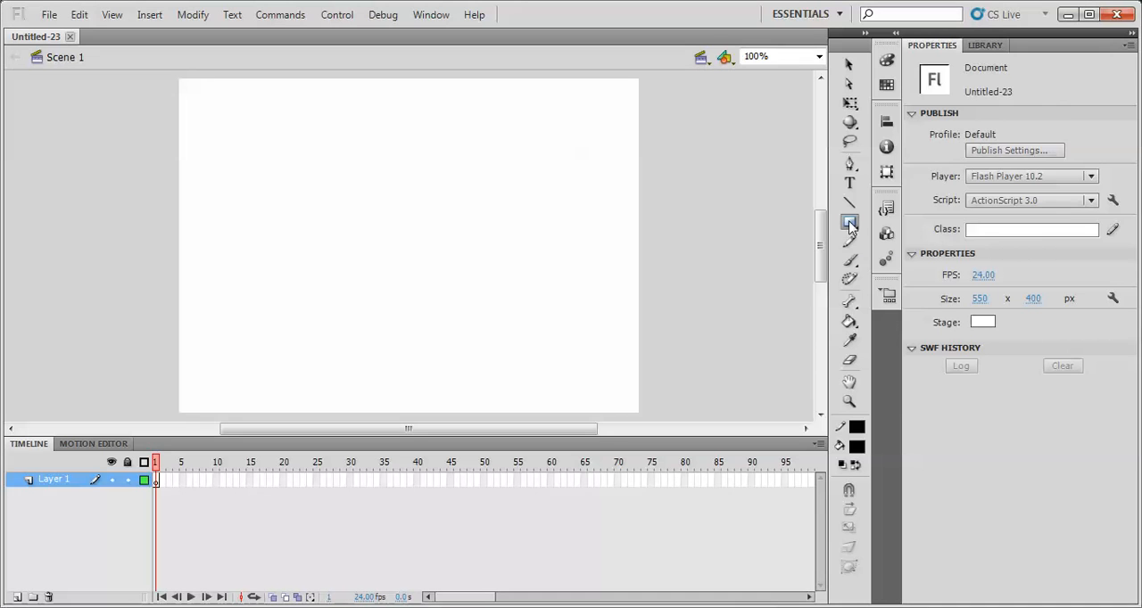
Step: Draw a black filled rectangle in the stage's upper-left and stretch it wider
{"action": "left_click", "coordinate": [849, 221]}
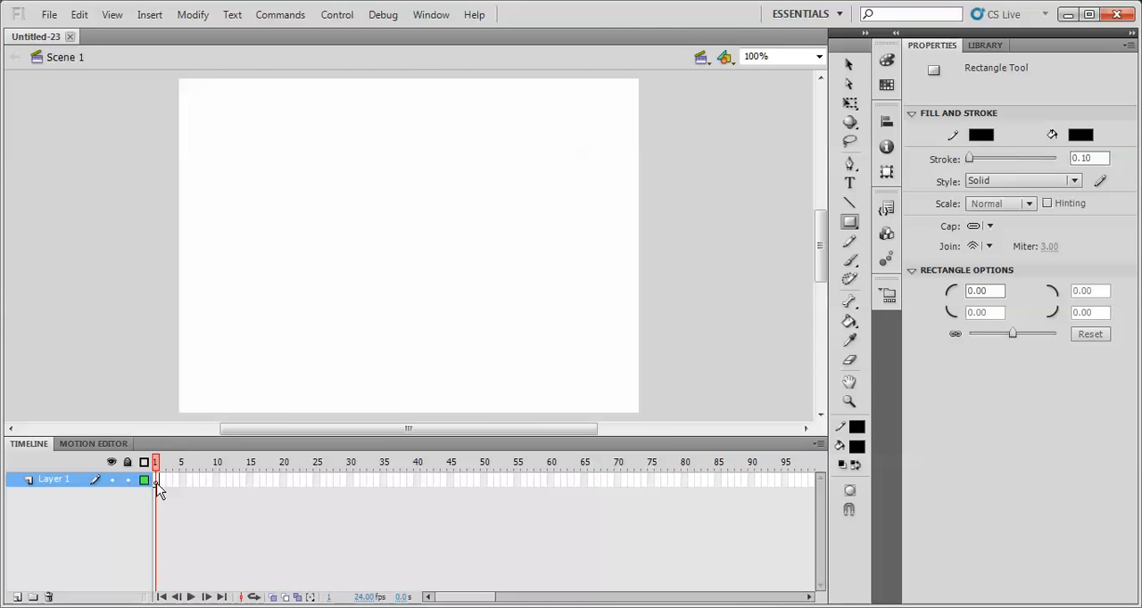
{"action": "mouse_move", "coordinate": [193, 161]}
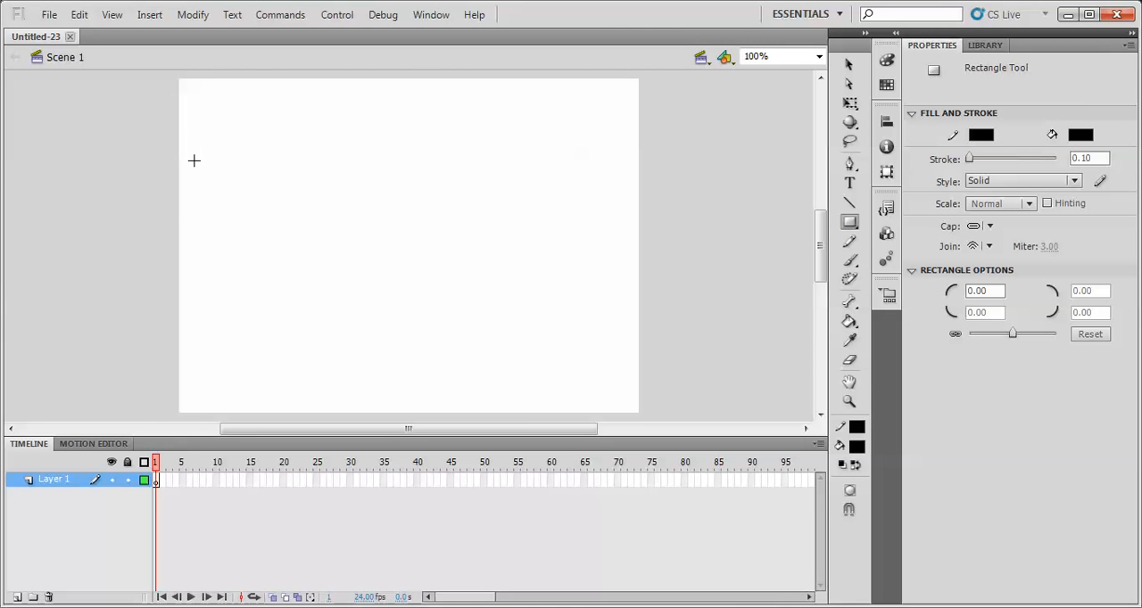
{"action": "left_click_drag", "start_coordinate": [194, 116], "coordinate": [242, 162]}
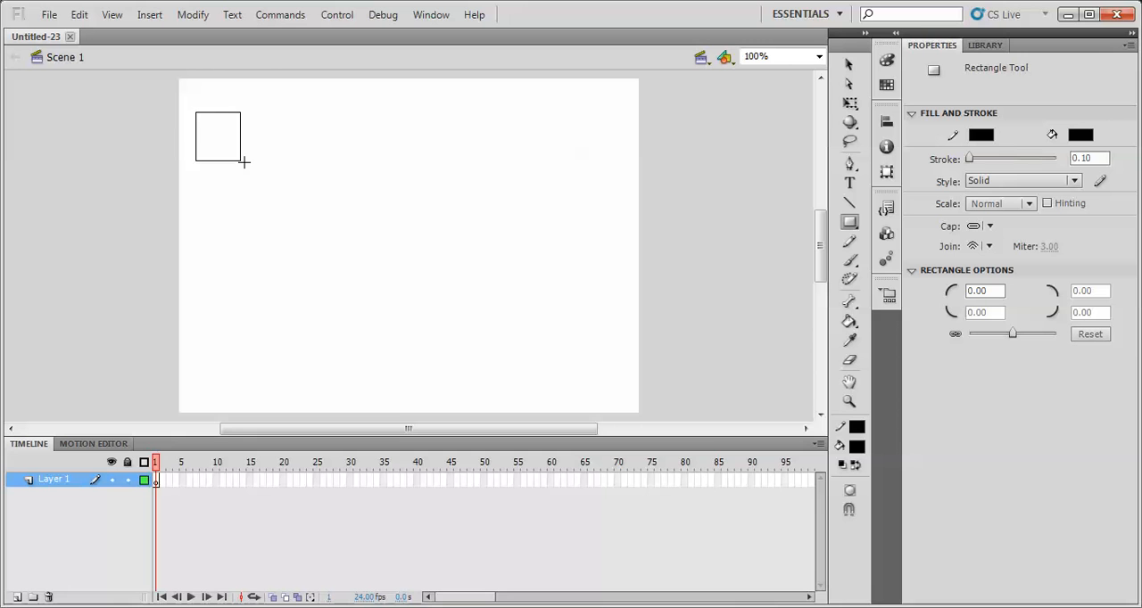
{"action": "left_click_drag", "start_coordinate": [196, 114], "coordinate": [304, 162]}
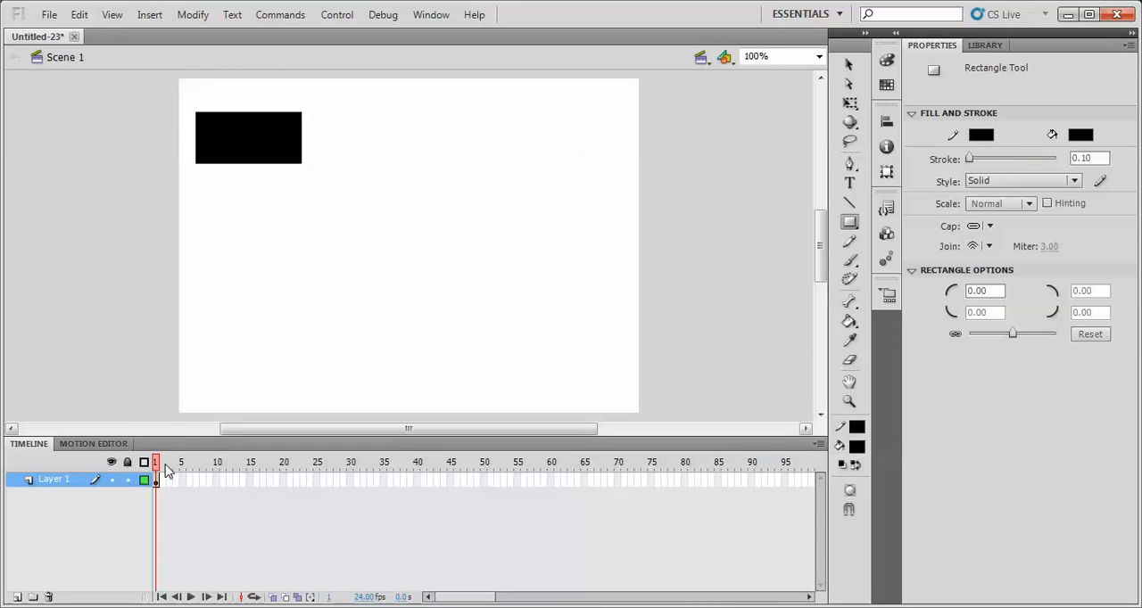
Step: Create a motion tween on the rectangle, converting it to a symbol, and adjust the span length
{"action": "right_click", "coordinate": [157, 480]}
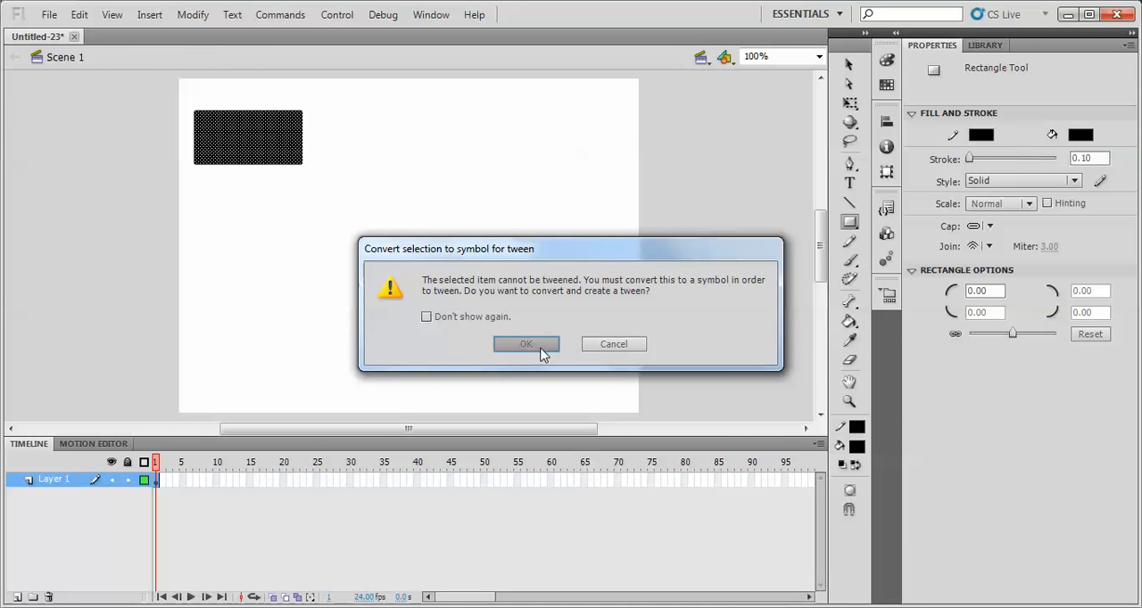
{"action": "left_click", "coordinate": [525, 344]}
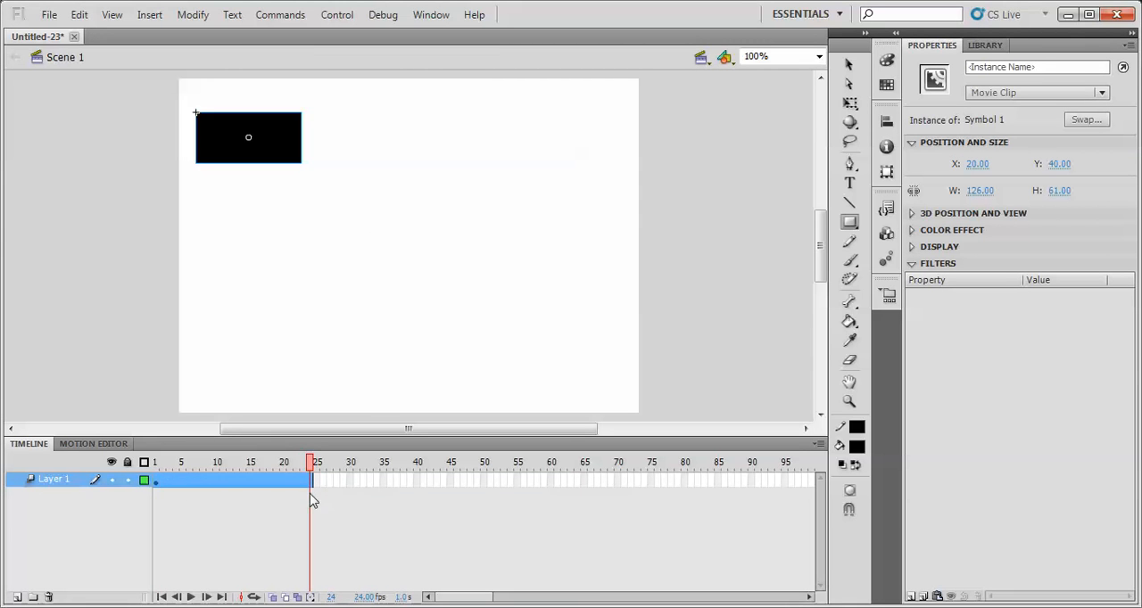
{"action": "left_click_drag", "start_coordinate": [313, 480], "coordinate": [493, 480]}
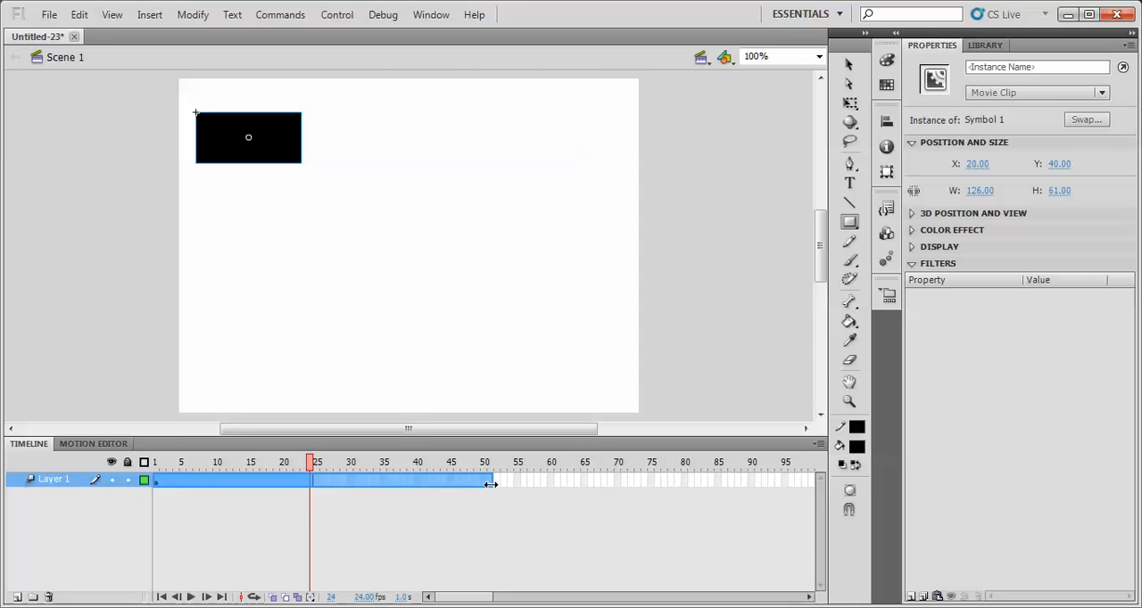
{"action": "left_click_drag", "start_coordinate": [491, 482], "coordinate": [603, 482]}
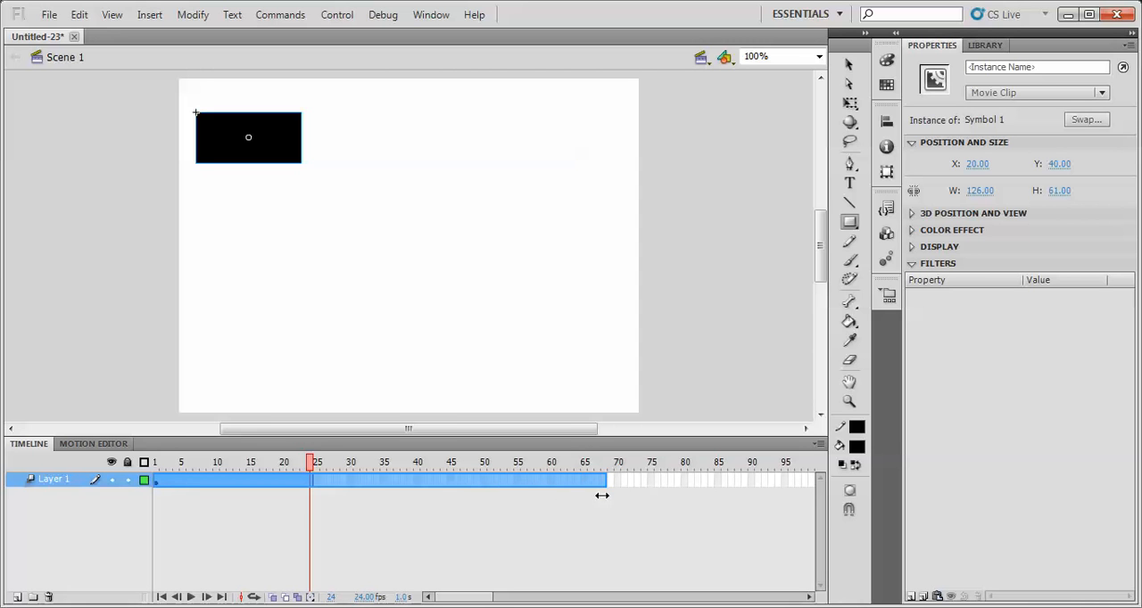
{"action": "left_click_drag", "start_coordinate": [604, 496], "coordinate": [311, 489]}
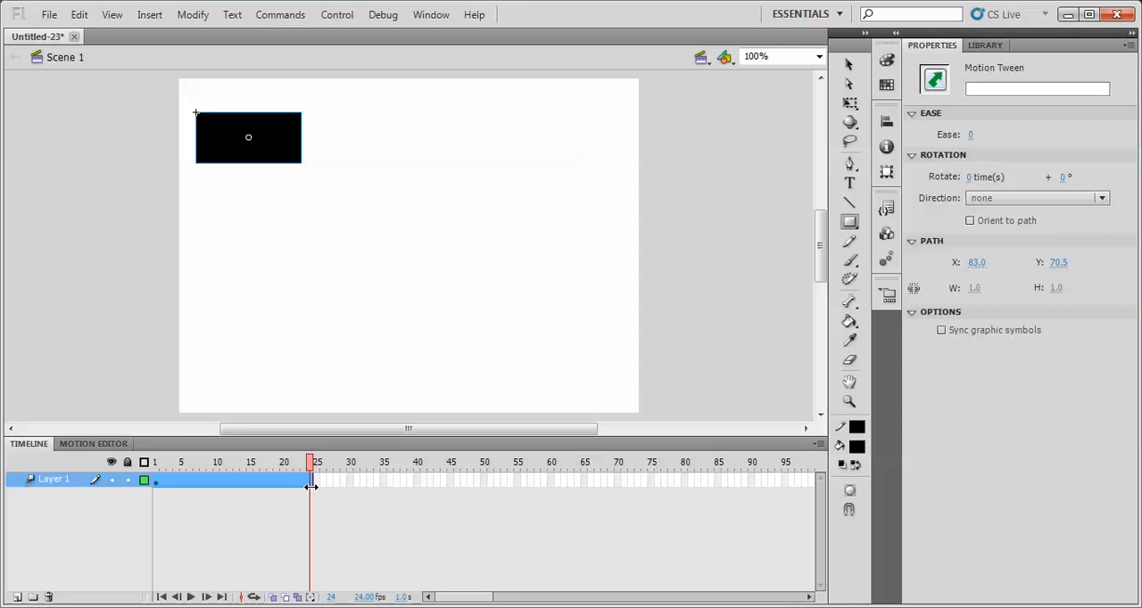
{"action": "mouse_move", "coordinate": [703, 146]}
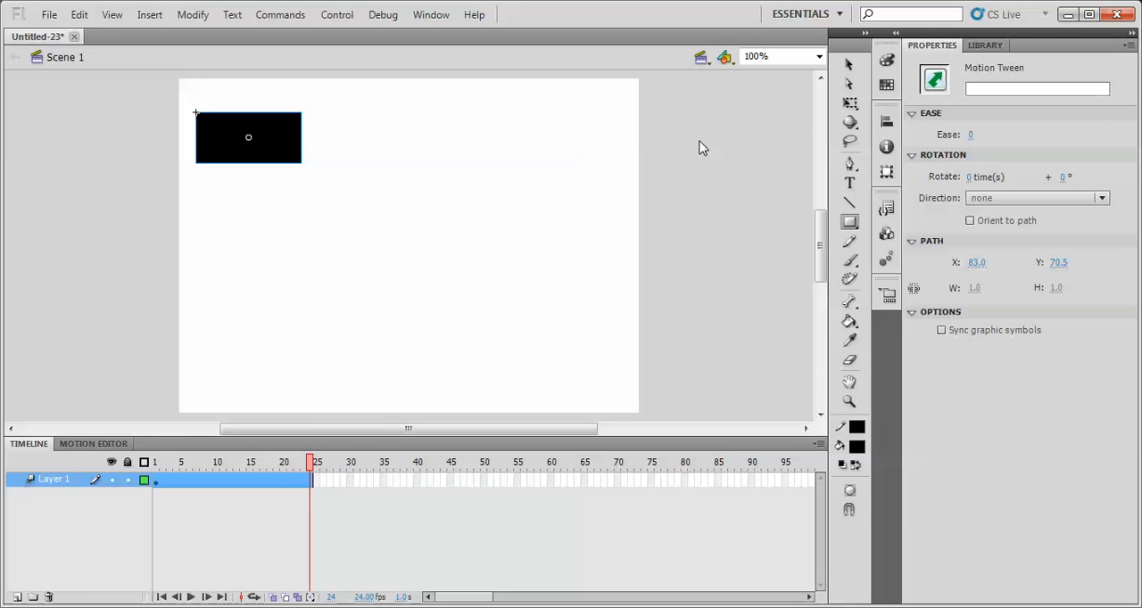
Step: Move the rectangle to the stage's lower right, forming a straight diagonal motion path
{"action": "left_click", "coordinate": [850, 102]}
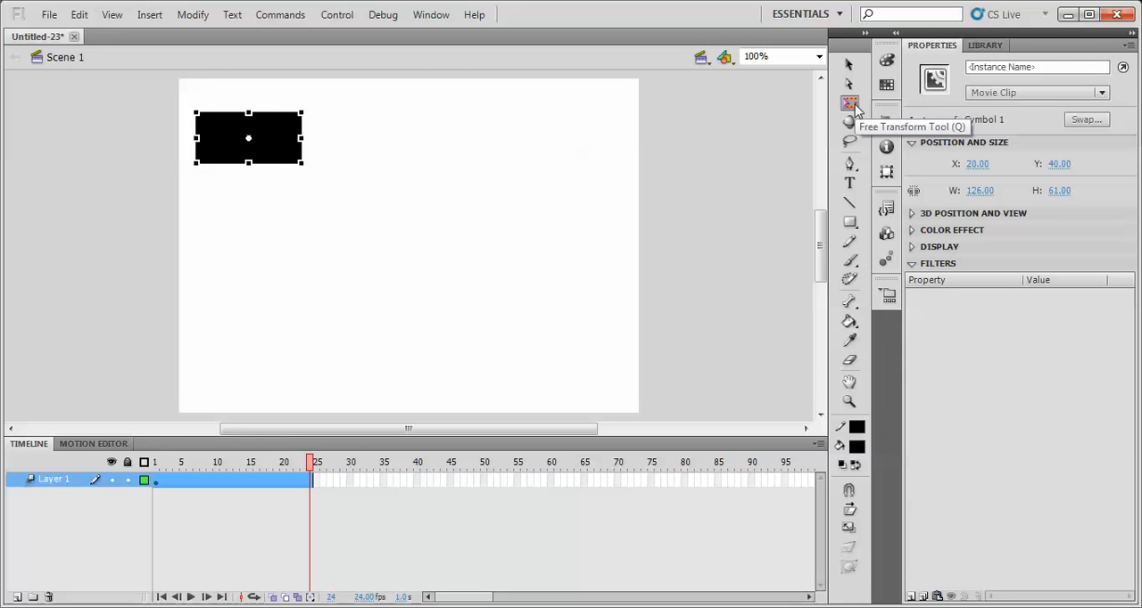
{"action": "left_click_drag", "start_coordinate": [248, 137], "coordinate": [566, 361]}
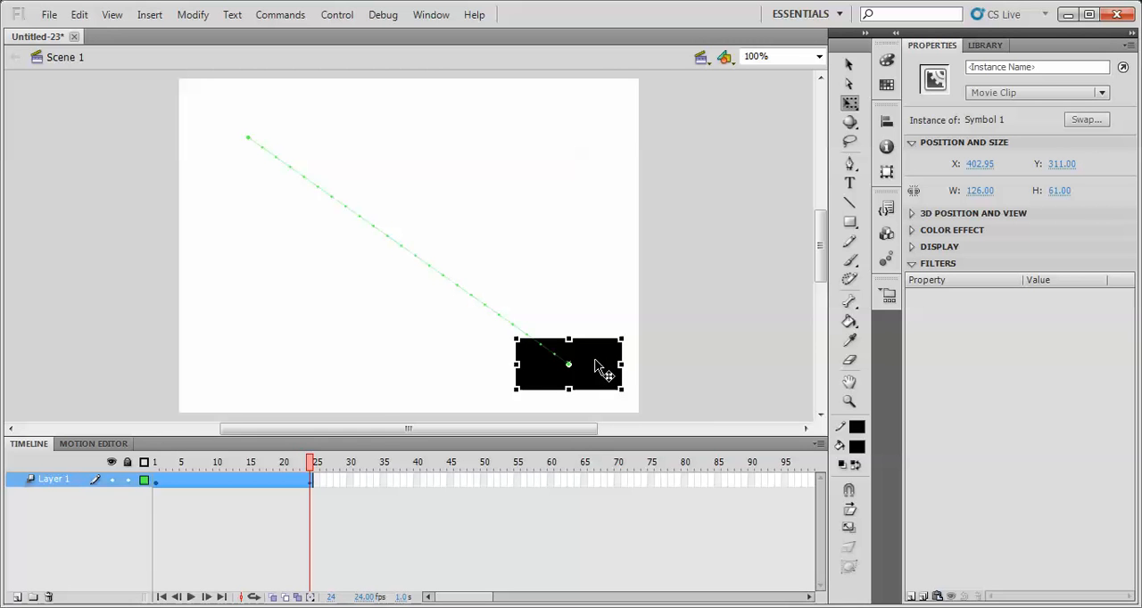
{"action": "mouse_move", "coordinate": [526, 303]}
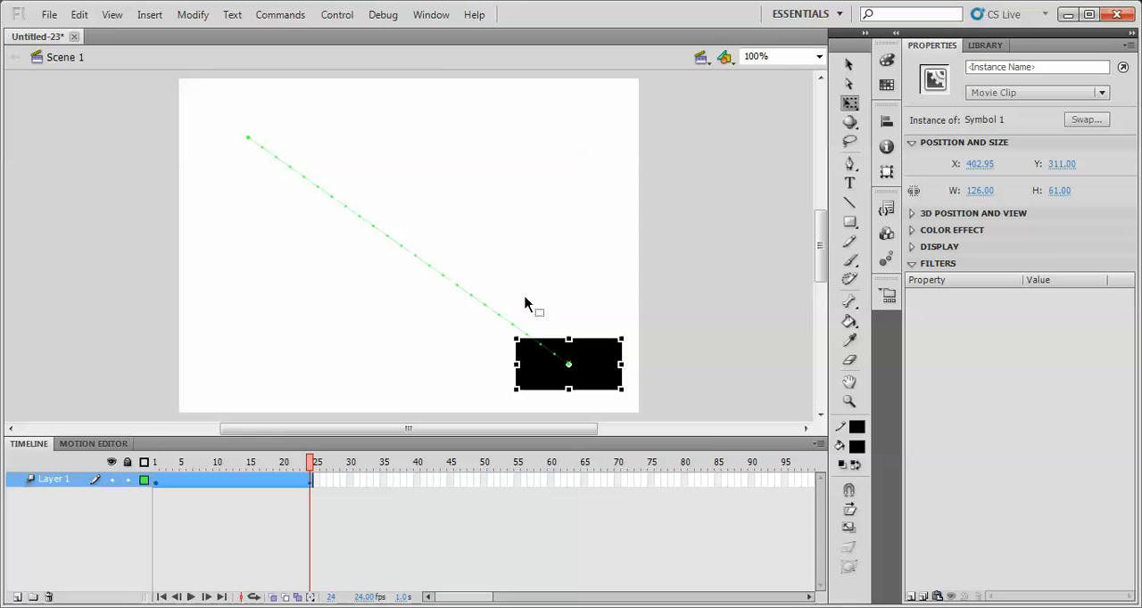
{"action": "mouse_move", "coordinate": [489, 310]}
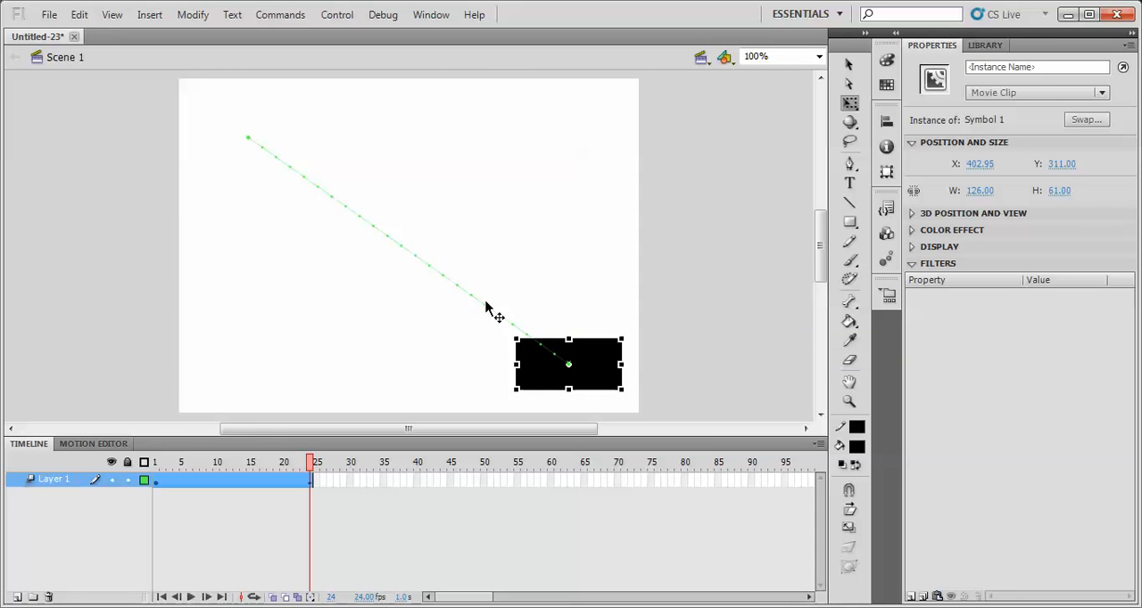
{"action": "mouse_move", "coordinate": [277, 157]}
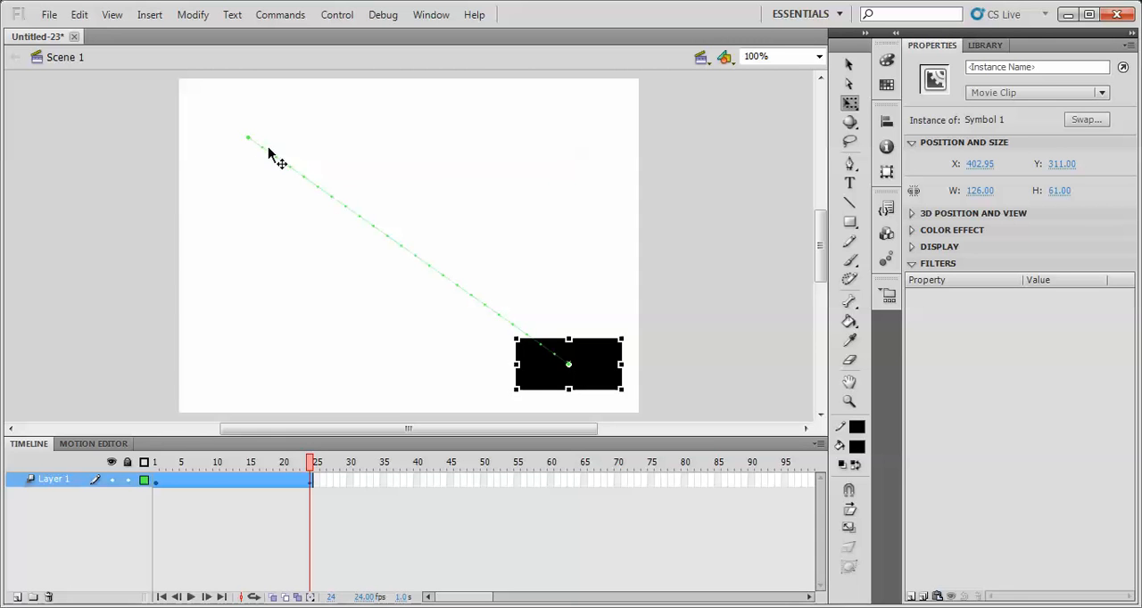
{"action": "mouse_move", "coordinate": [259, 151]}
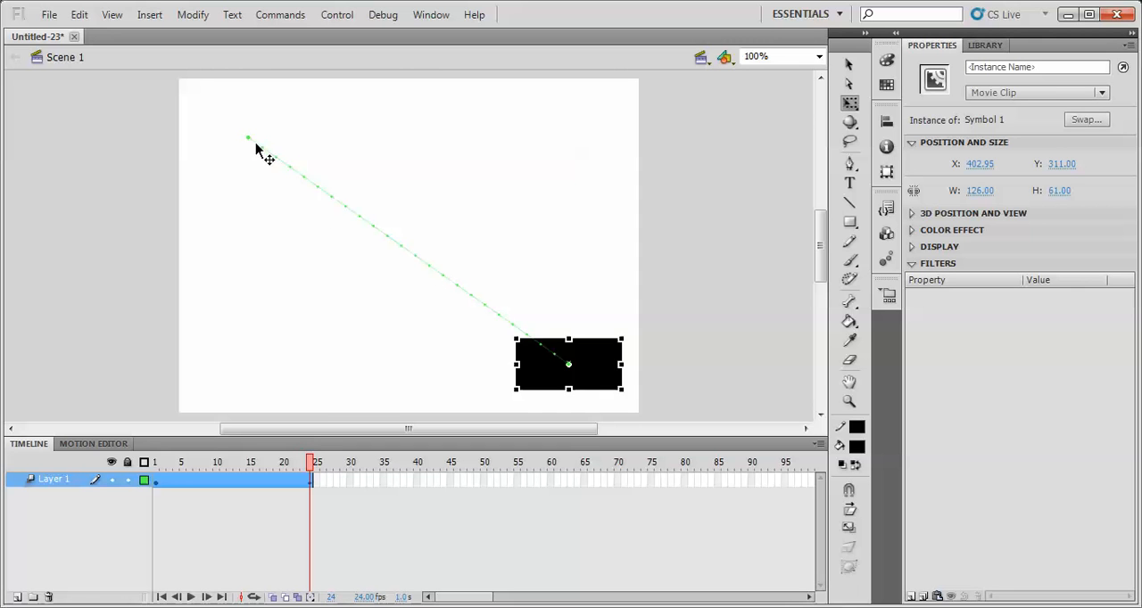
{"action": "mouse_move", "coordinate": [573, 373]}
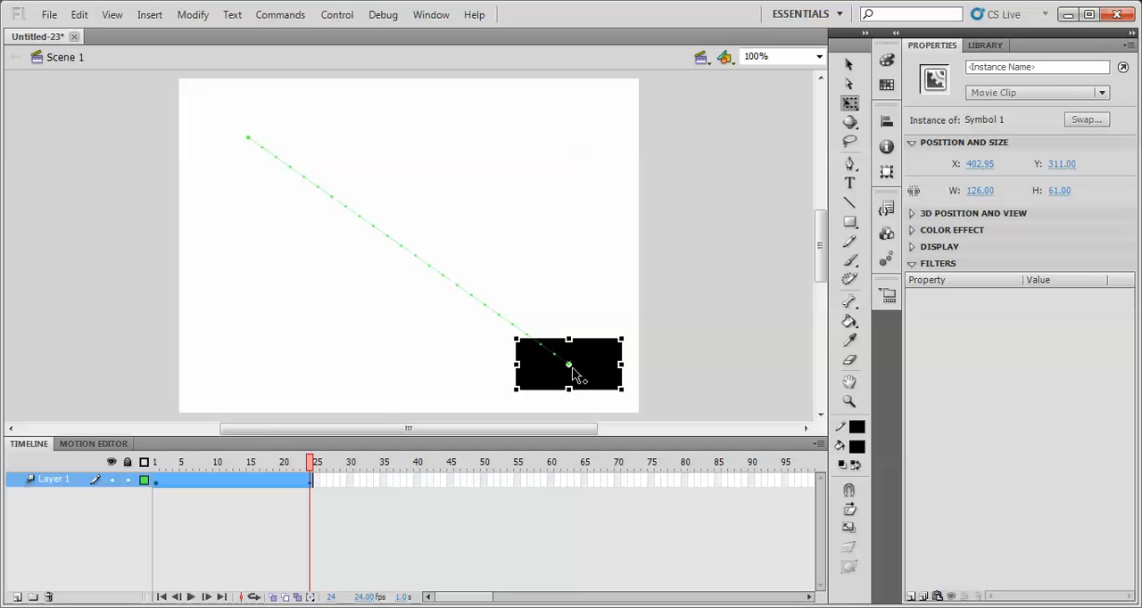
{"action": "left_click", "coordinate": [154, 462]}
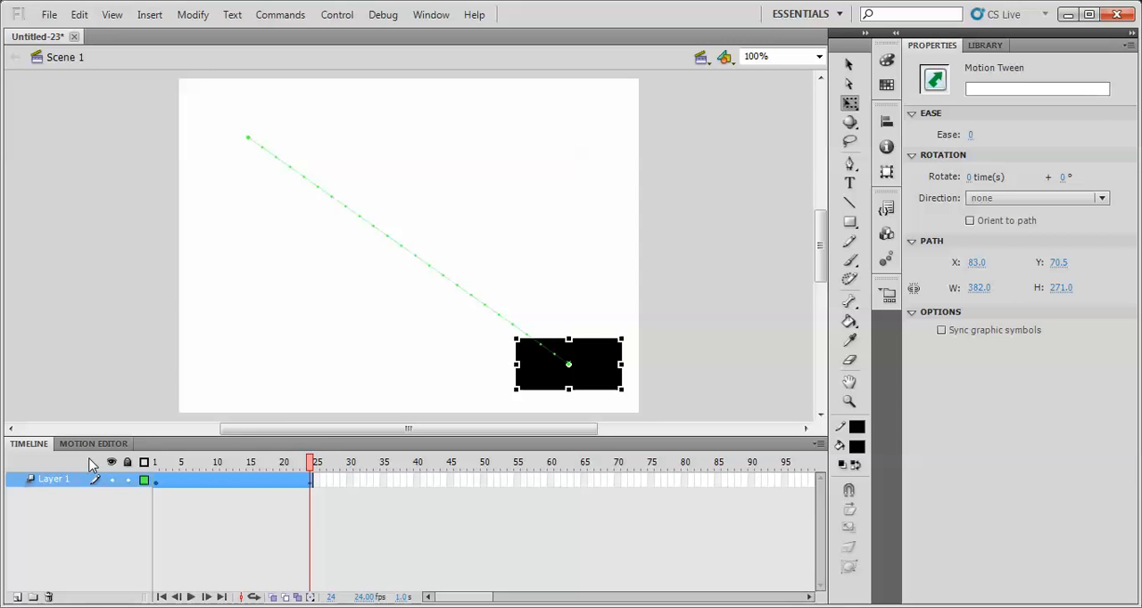
{"action": "mouse_move", "coordinate": [517, 345]}
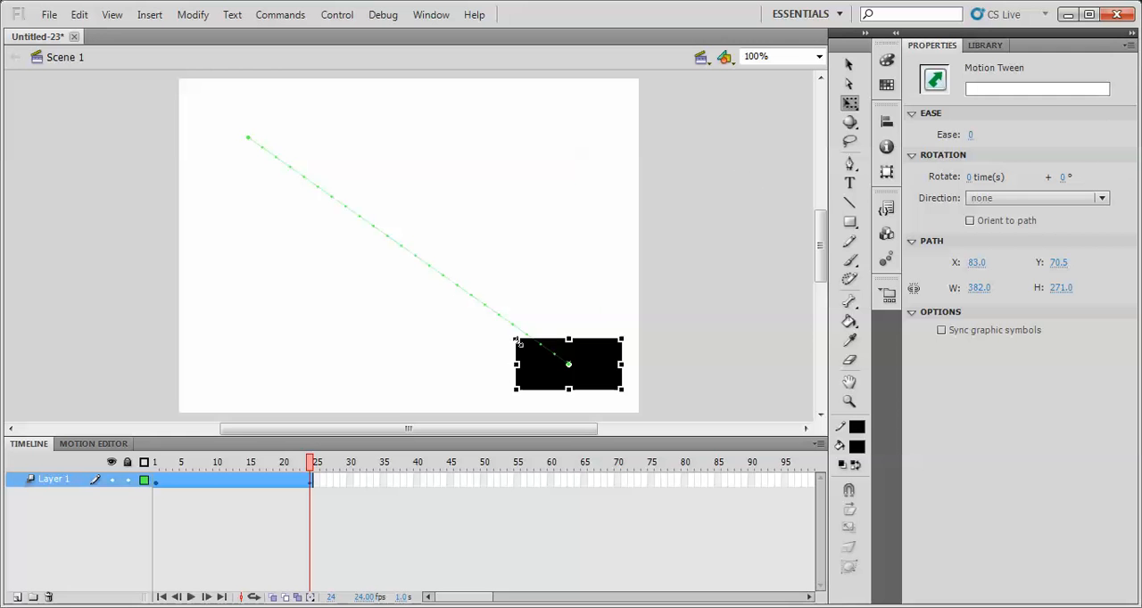
{"action": "mouse_move", "coordinate": [796, 140]}
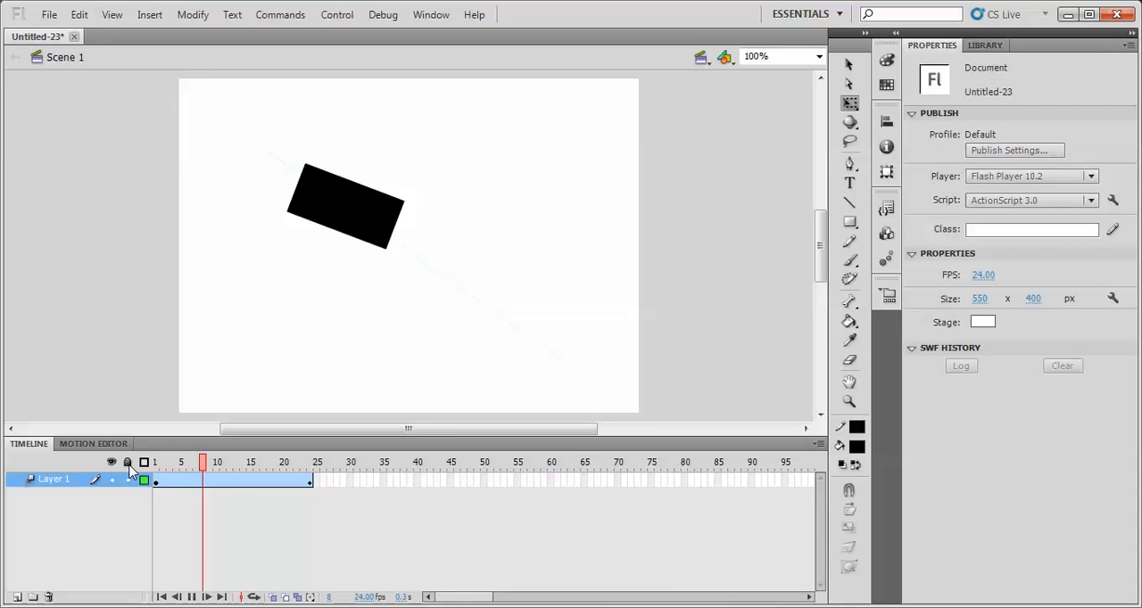
Step: Select the tween span so its rotation can be set to 48° clockwise
{"action": "left_click", "coordinate": [310, 461]}
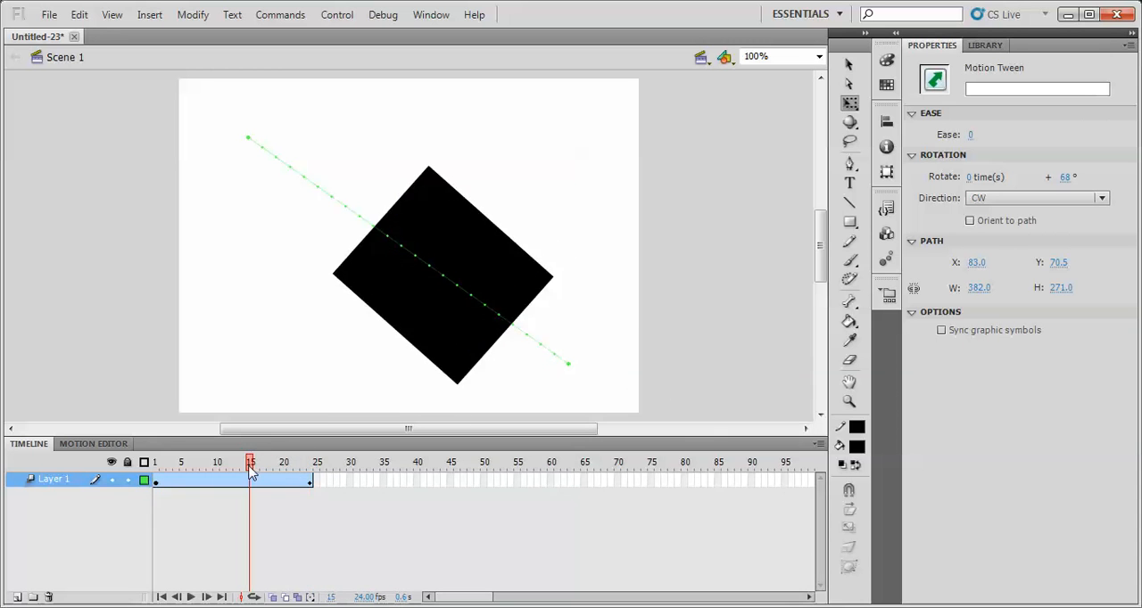
Step: Drag the rectangle at intermediate frames to add two zigzag waypoints, then play from frame 1
{"action": "left_click_drag", "start_coordinate": [250, 460], "coordinate": [230, 460]}
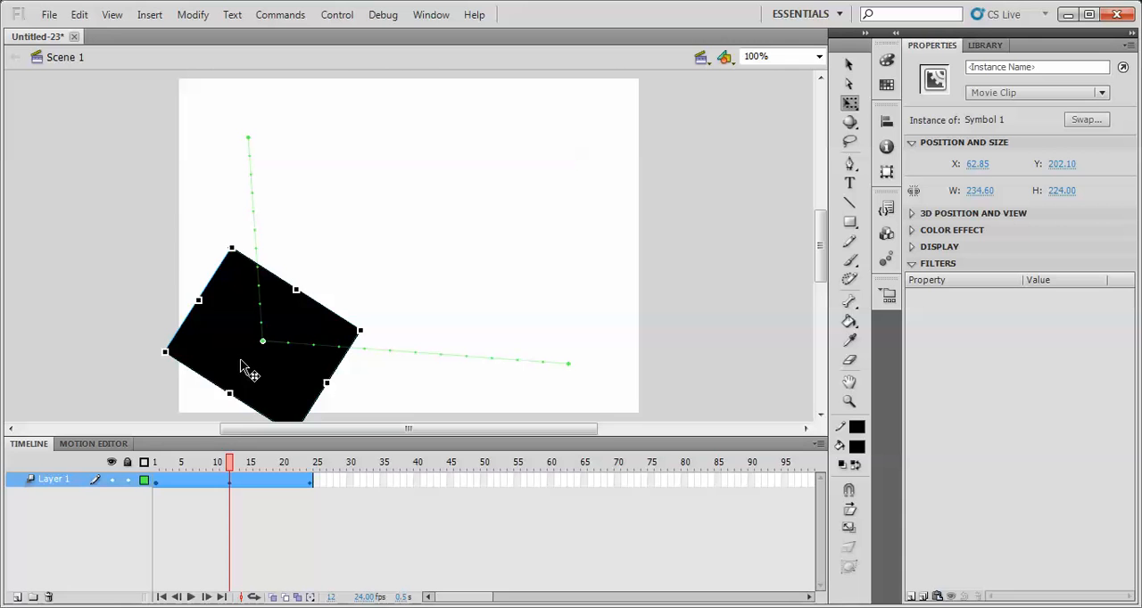
{"action": "mouse_move", "coordinate": [257, 170]}
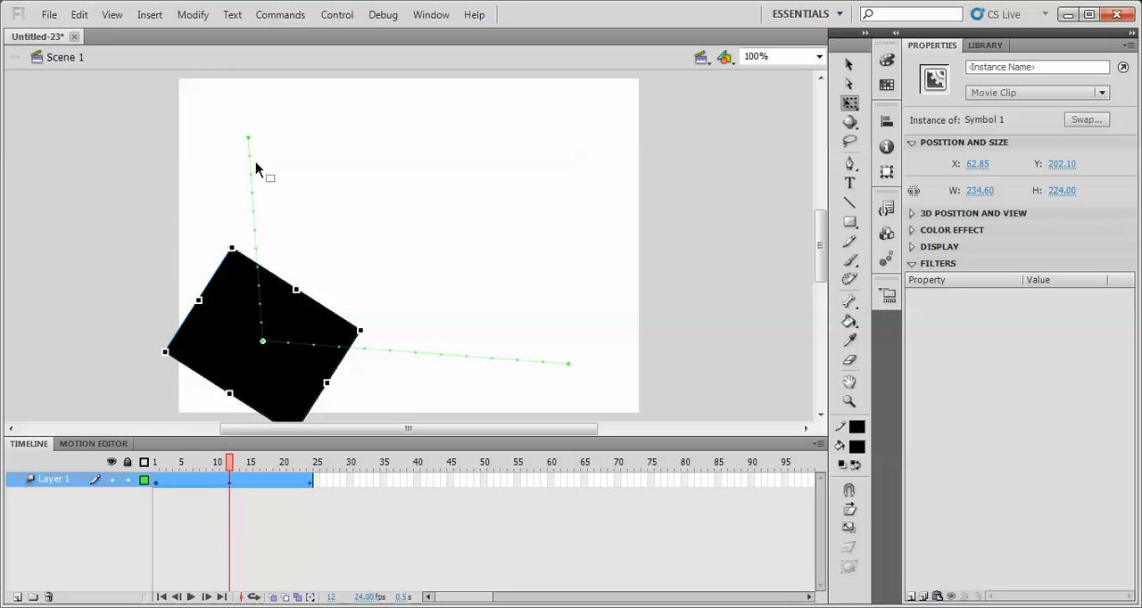
{"action": "mouse_move", "coordinate": [225, 182]}
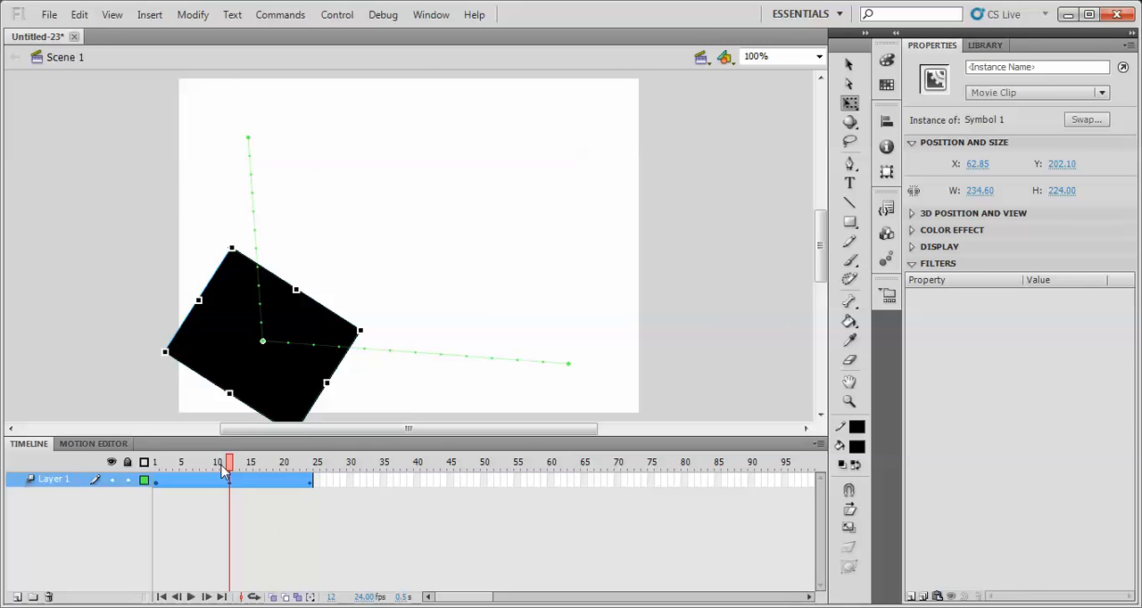
{"action": "left_click", "coordinate": [310, 461]}
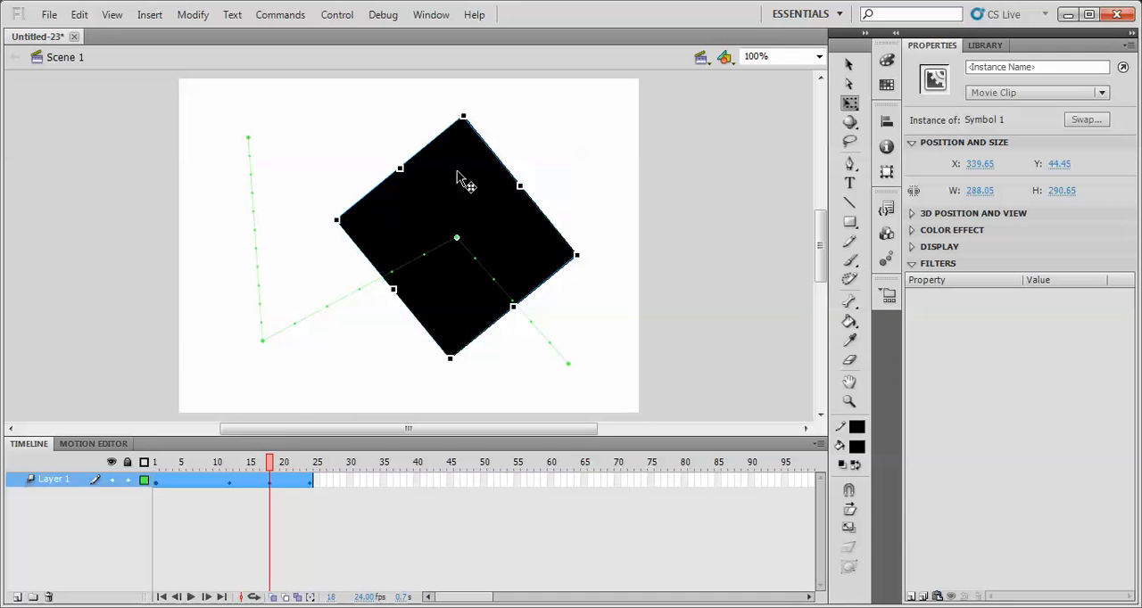
{"action": "left_click", "coordinate": [155, 461]}
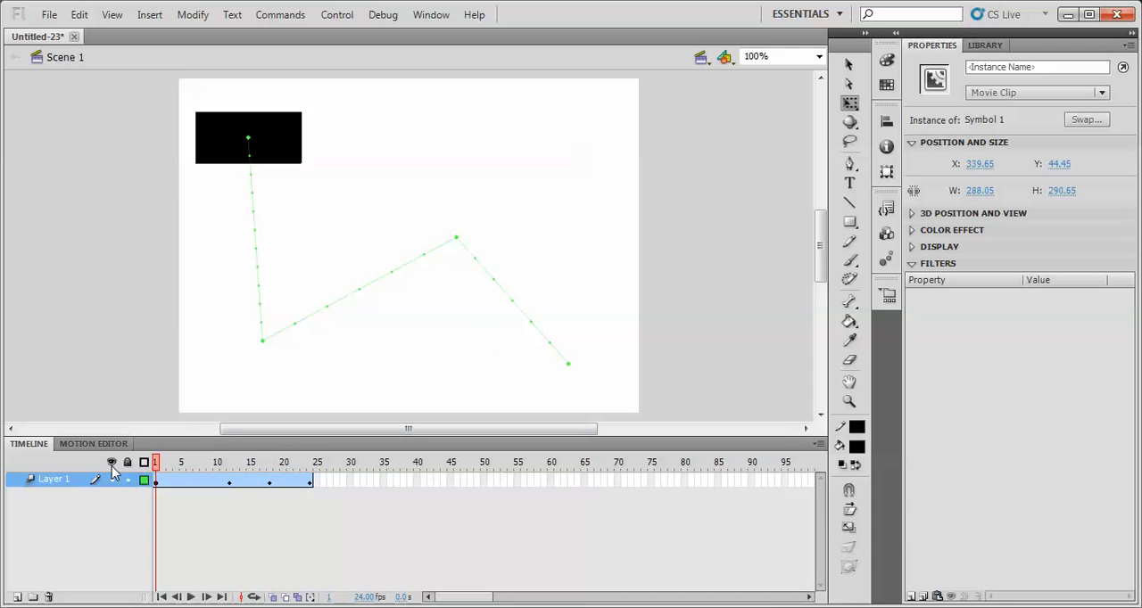
{"action": "left_click", "coordinate": [311, 461]}
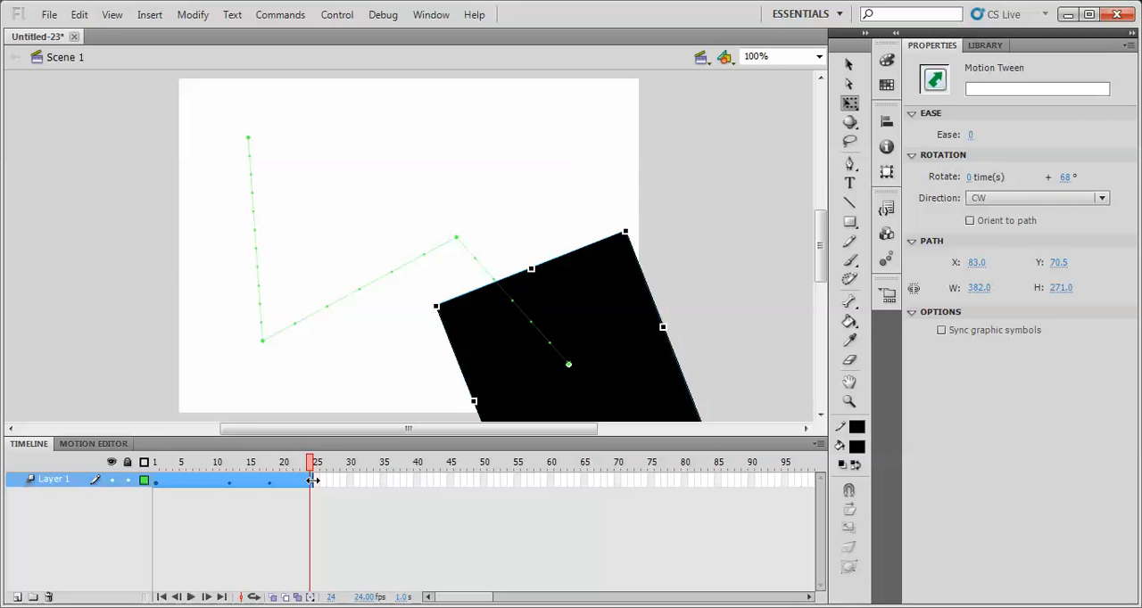
Step: Stretch the tween span out to frame 50 and scrub through the longer animation
{"action": "left_click_drag", "start_coordinate": [312, 482], "coordinate": [482, 482]}
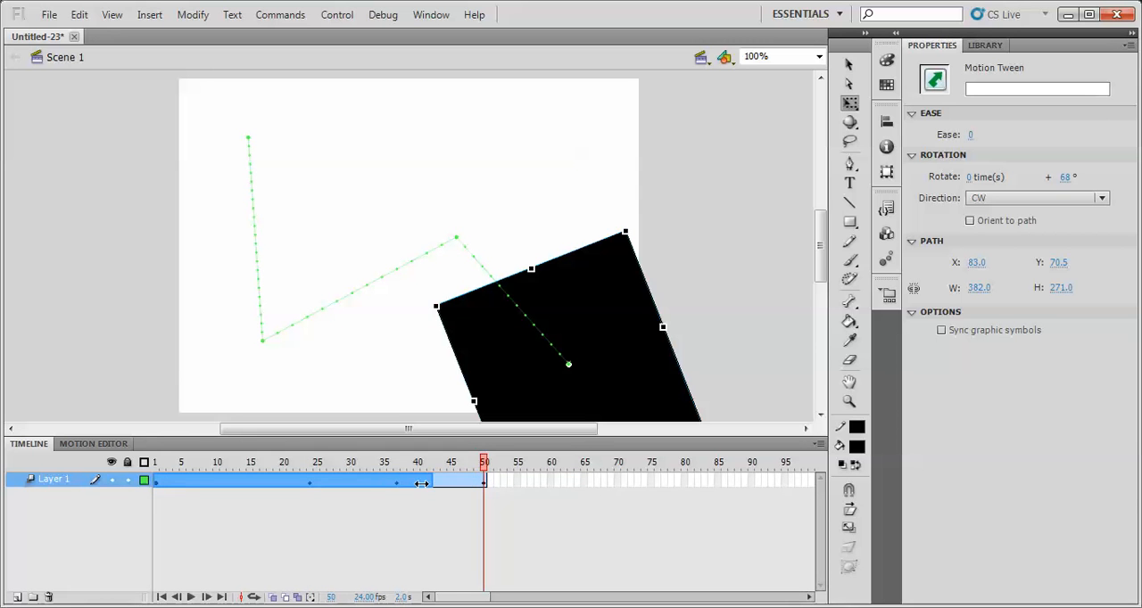
{"action": "left_click_drag", "start_coordinate": [421, 482], "coordinate": [323, 482]}
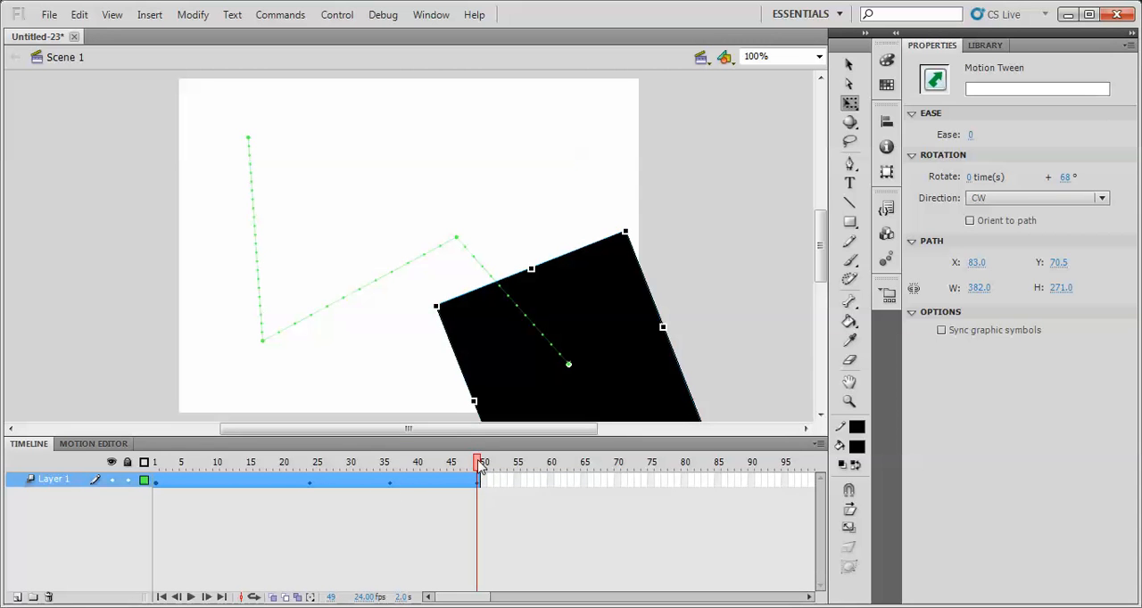
{"action": "left_click", "coordinate": [282, 460]}
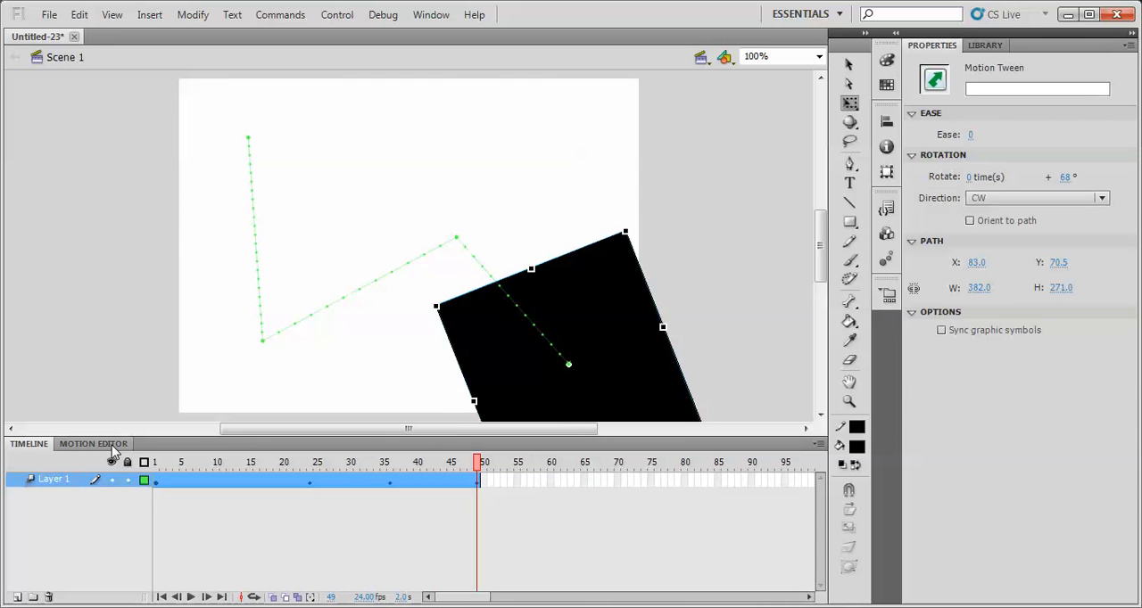
Step: Bend the path's first two sections into smooth arcs and play the animation to the last frame
{"action": "left_click", "coordinate": [850, 64]}
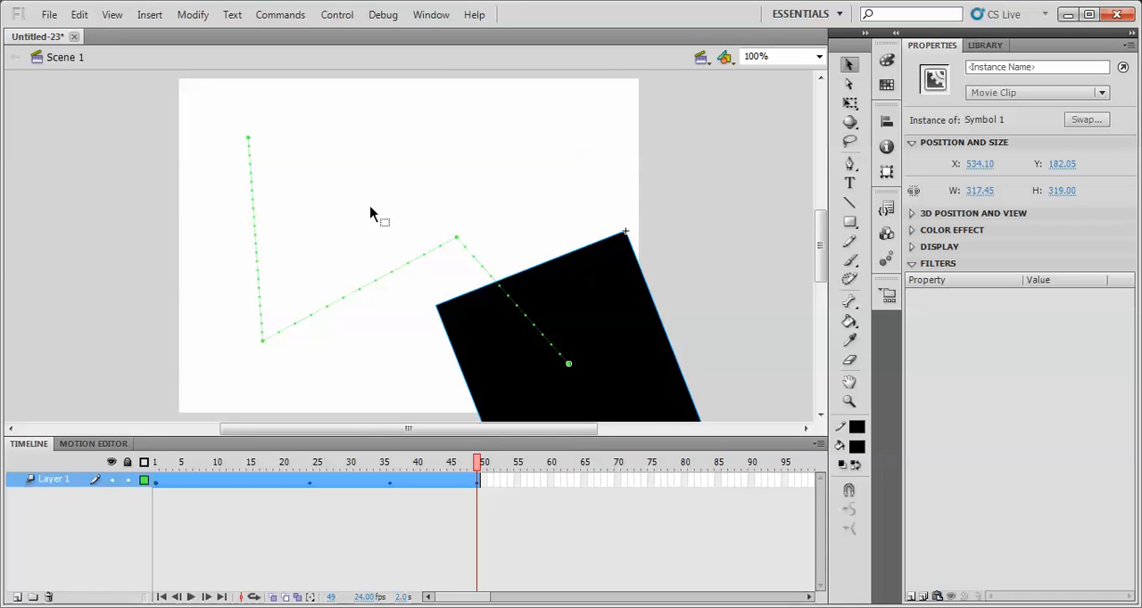
{"action": "mouse_move", "coordinate": [264, 322]}
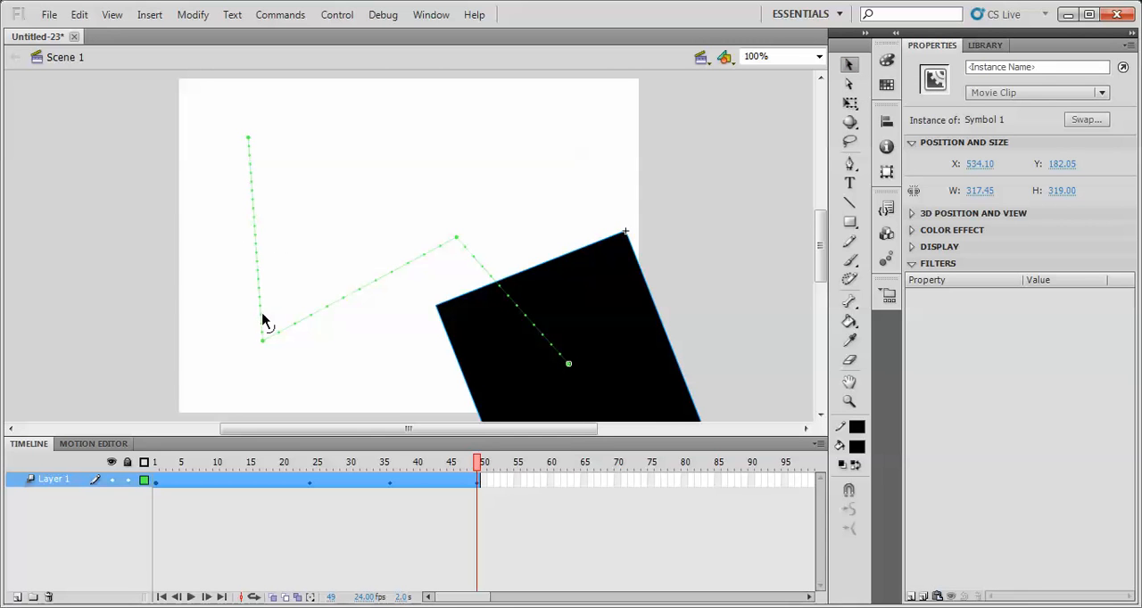
{"action": "mouse_move", "coordinate": [257, 186]}
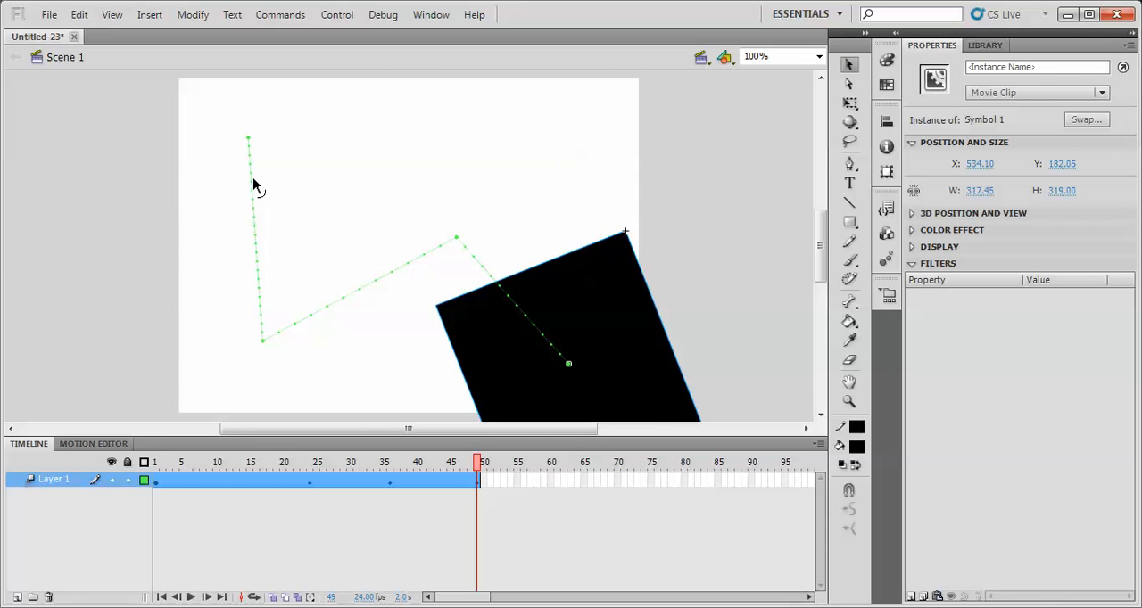
{"action": "mouse_move", "coordinate": [268, 330]}
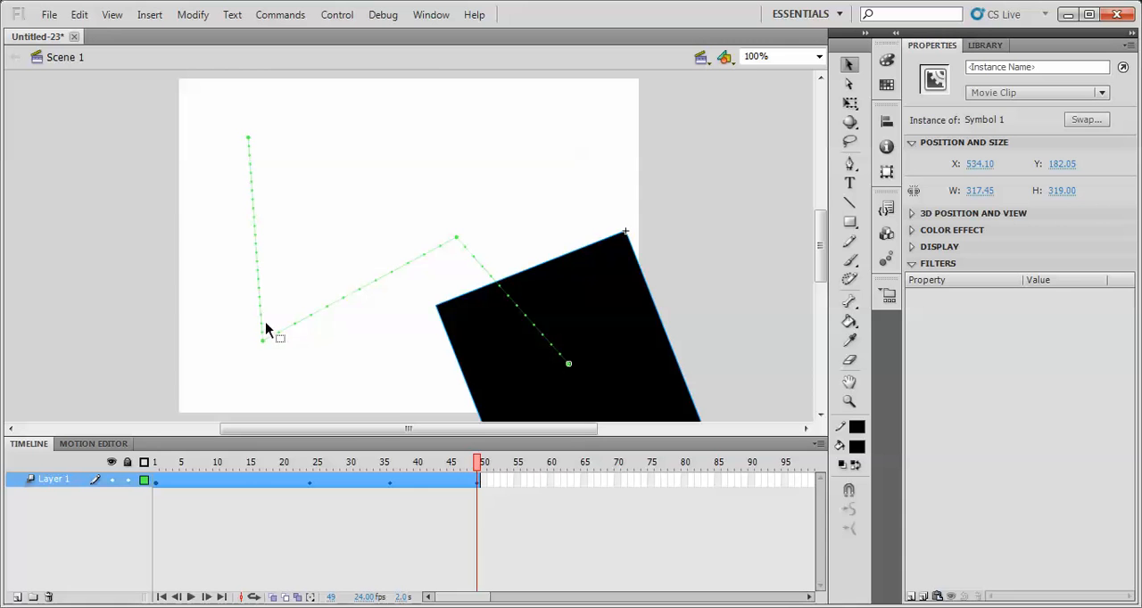
{"action": "mouse_move", "coordinate": [267, 337]}
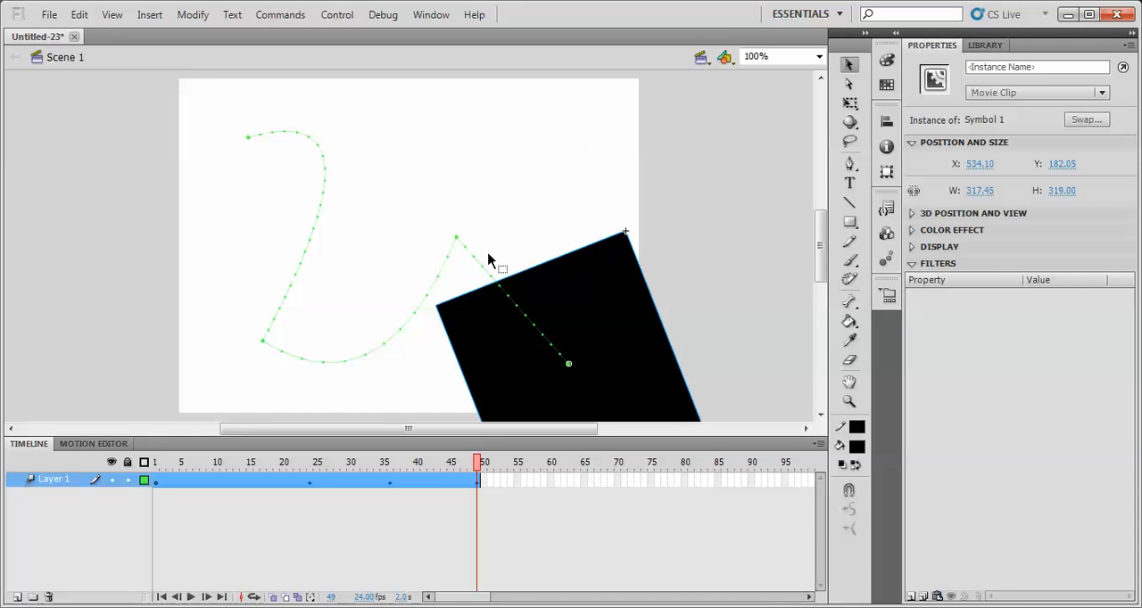
{"action": "left_click", "coordinate": [156, 461]}
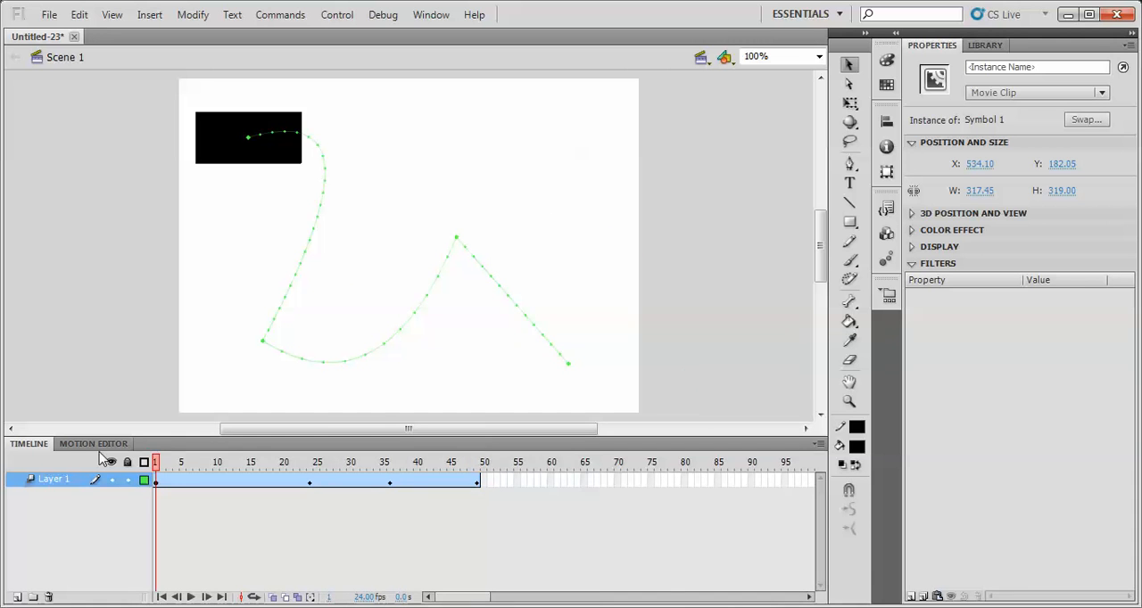
{"action": "left_click", "coordinate": [311, 462]}
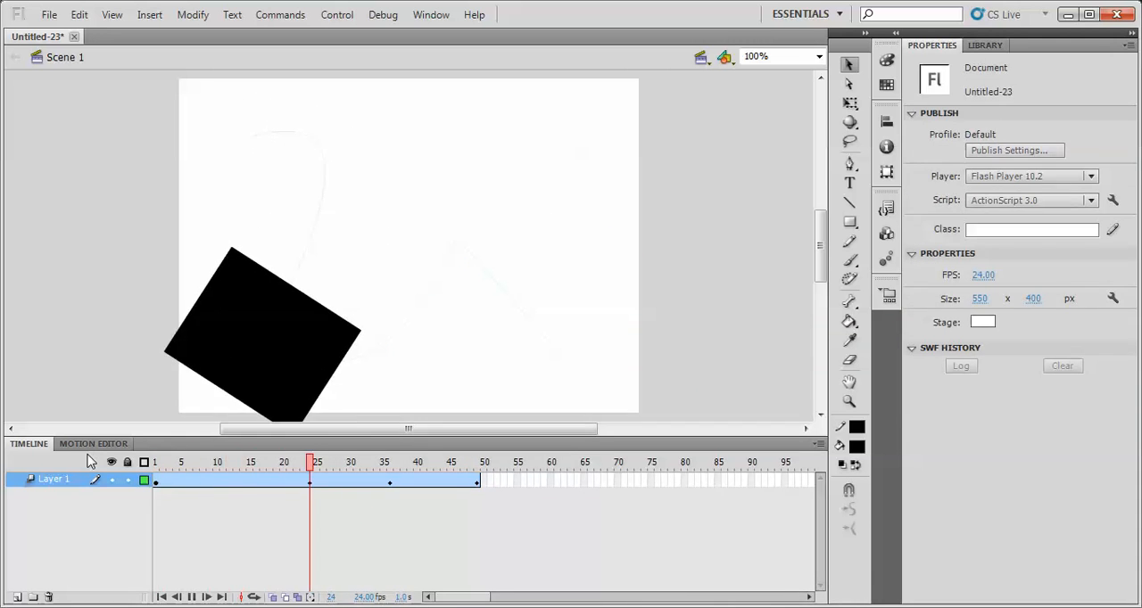
{"action": "left_click", "coordinate": [480, 462]}
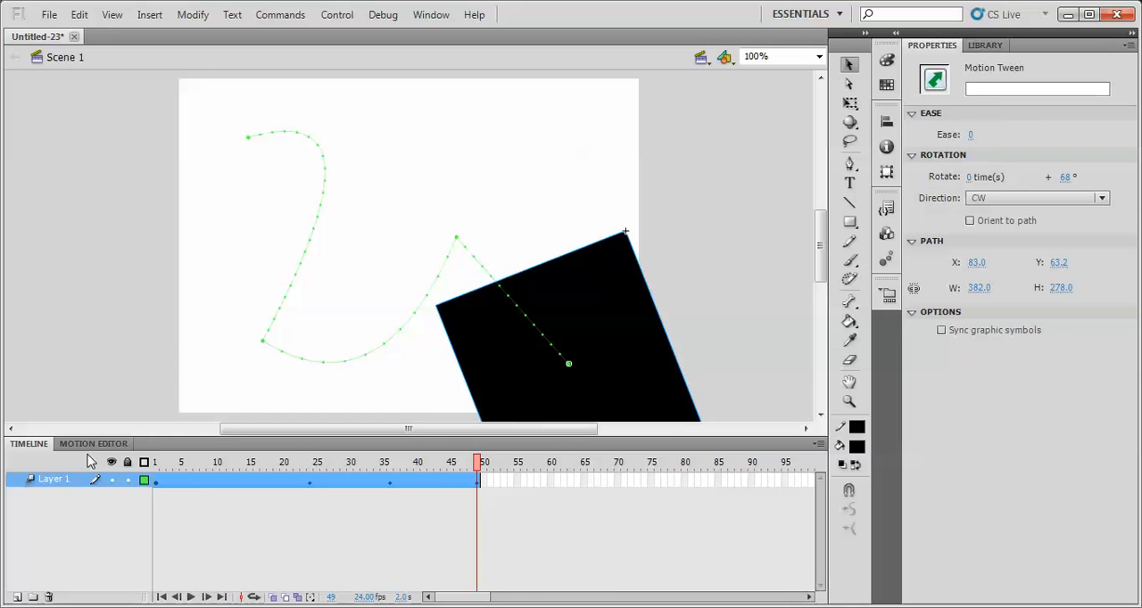